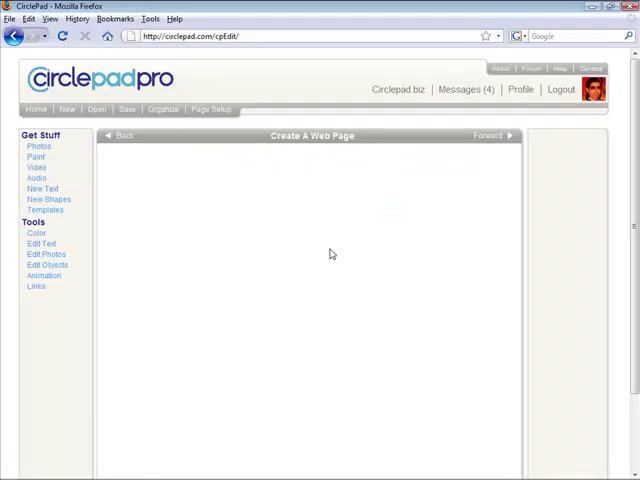
mouse_move(56, 234)
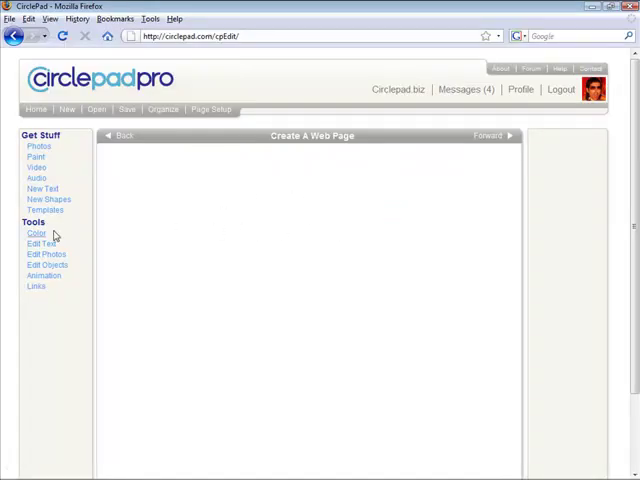
Set the page's background colour to black from the colour palette
click(36, 232)
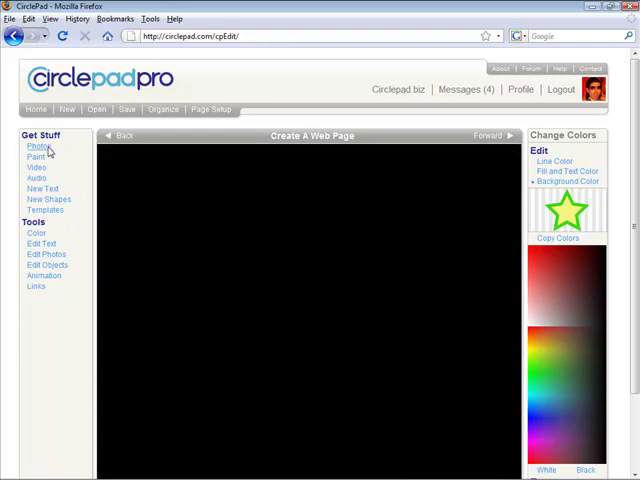
Insert the mirror-ball photo from Photos onto the black page
click(38, 148)
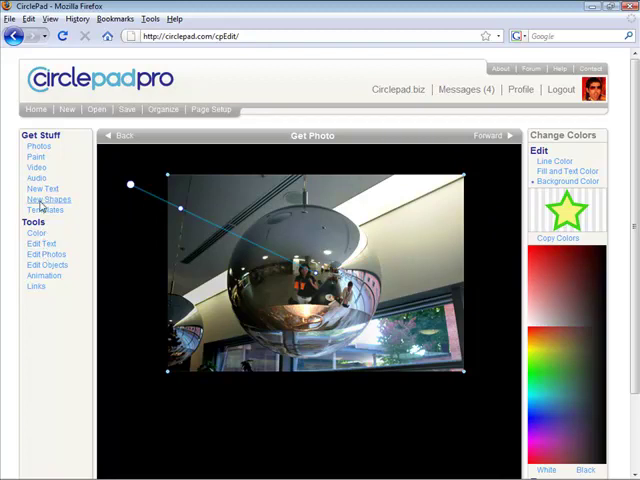
Crop the mirror-ball photo into a circular shape using the crop sliders
click(48, 200)
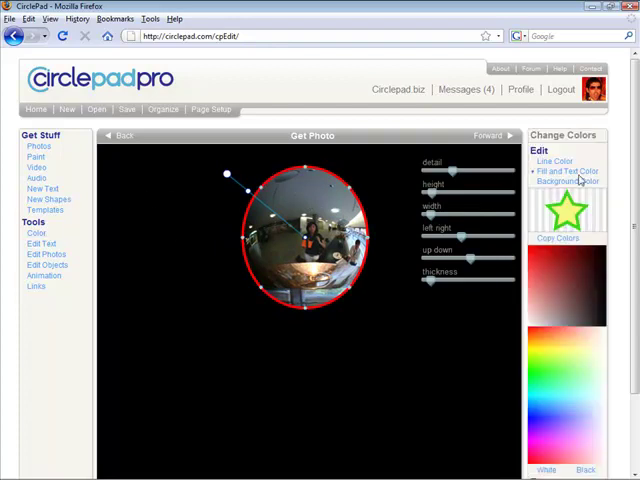
scroll(down, 3)
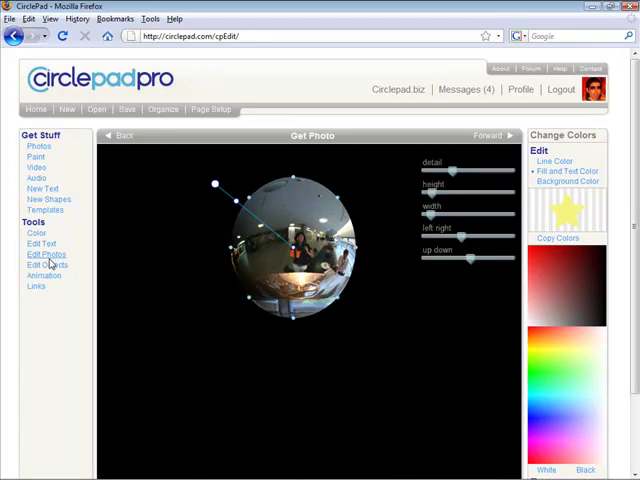
Add a light blue glow around the circular photo via Edit Objects
click(46, 264)
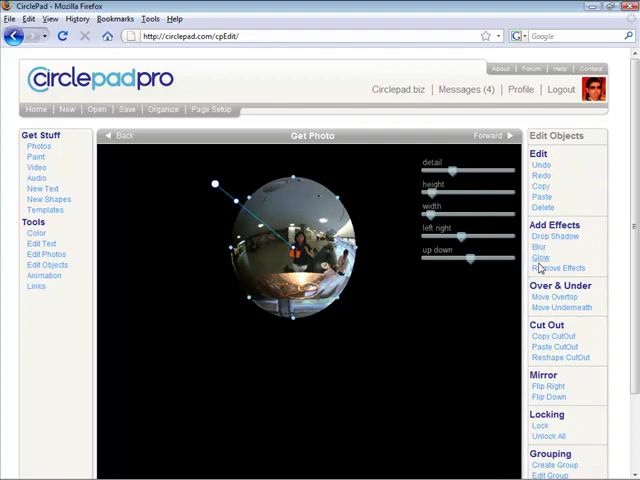
click(540, 256)
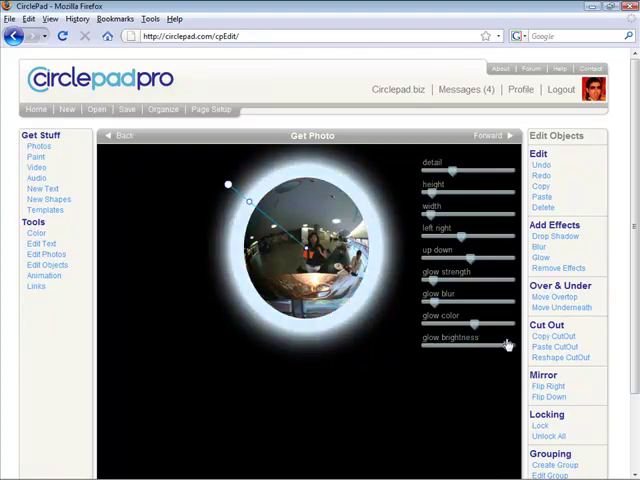
drag(464, 344, 476, 344)
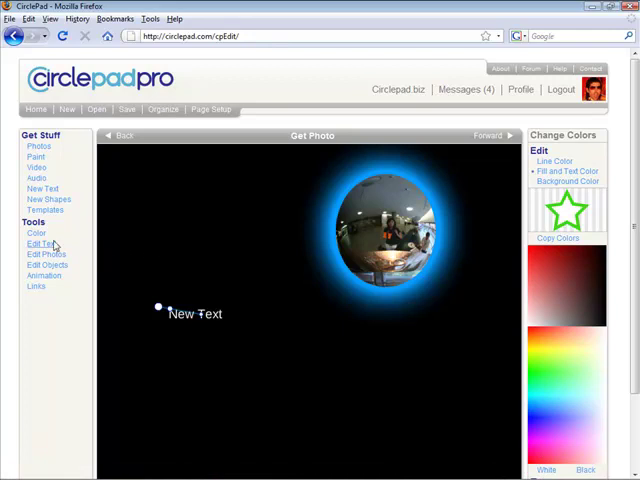
Rewrite the New Text placeholder as a large 'THE EVENT' title above the photo
click(40, 244)
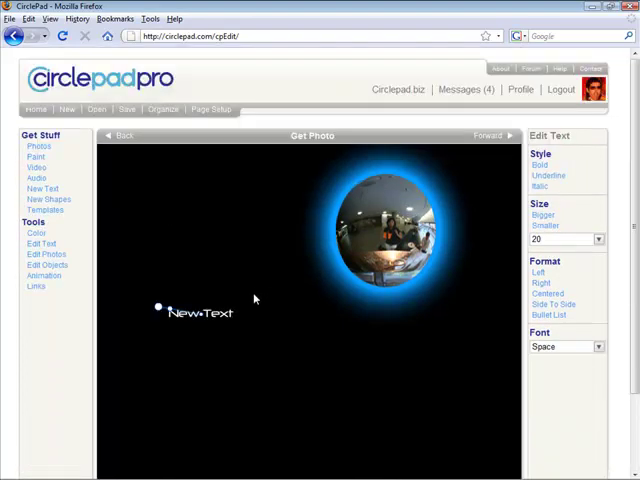
click(204, 312)
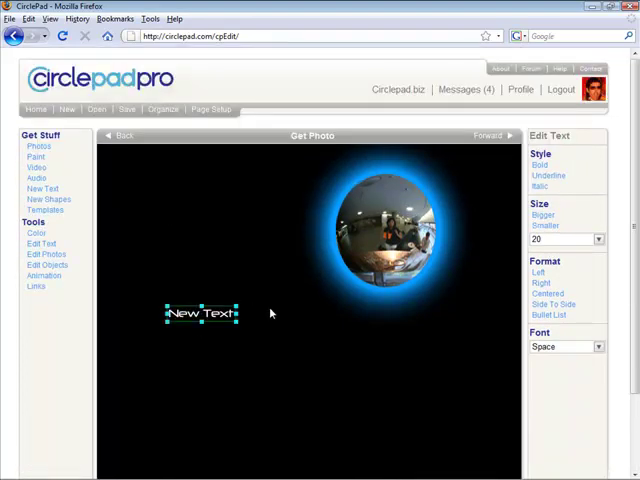
text(THE EVENT)
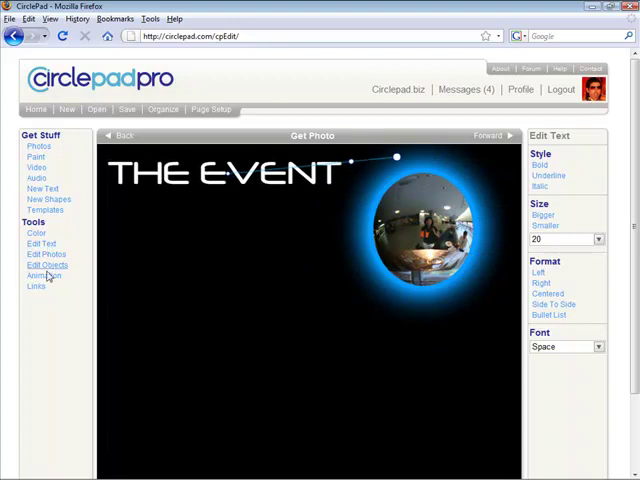
Apply the Pulsing Glow animation effect to the 'THE EVENT' title
click(44, 276)
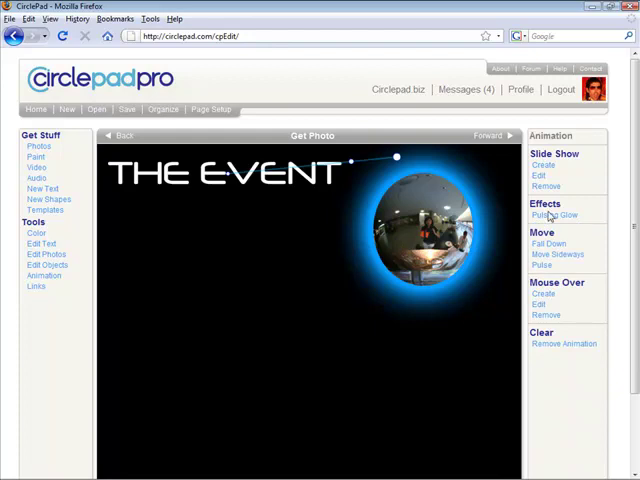
click(554, 214)
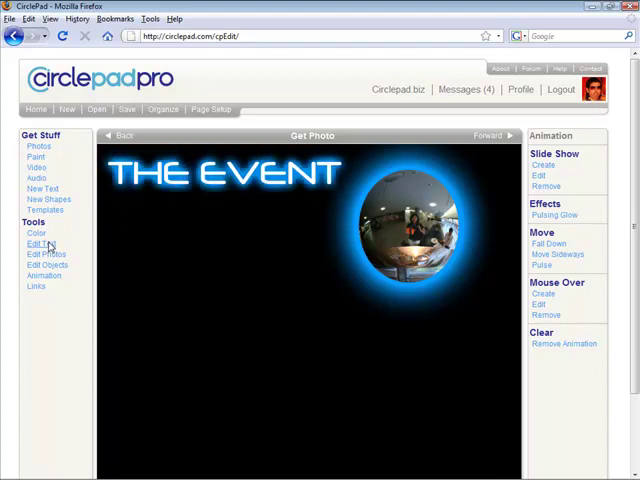
Add a new text item reading 'DETAIL' in stylized white below the title
click(44, 188)
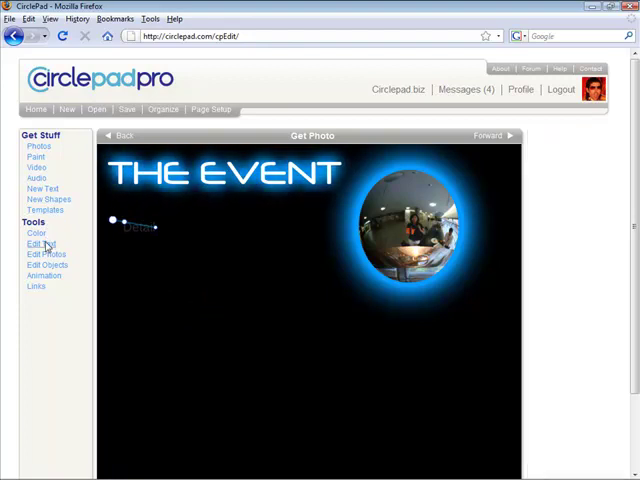
click(42, 244)
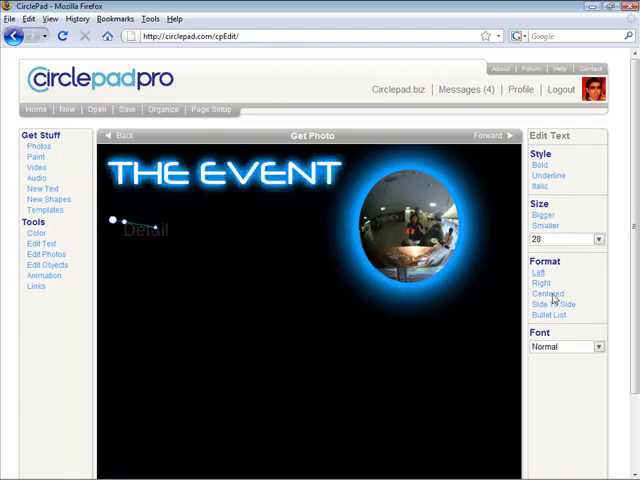
click(568, 348)
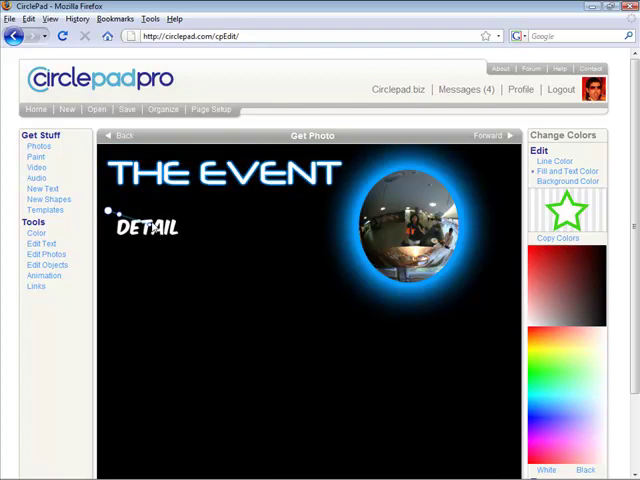
click(46, 276)
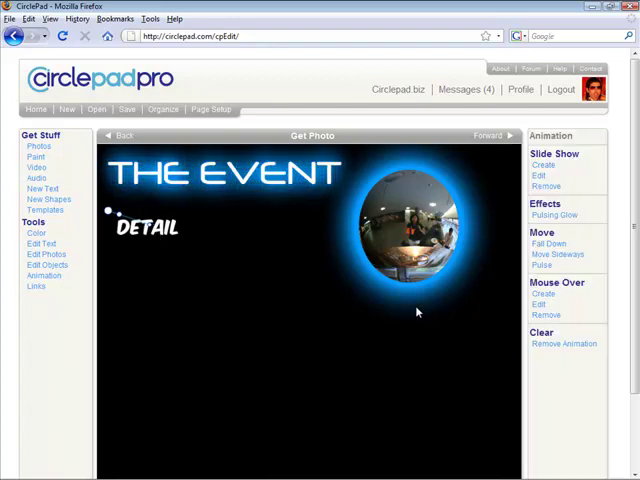